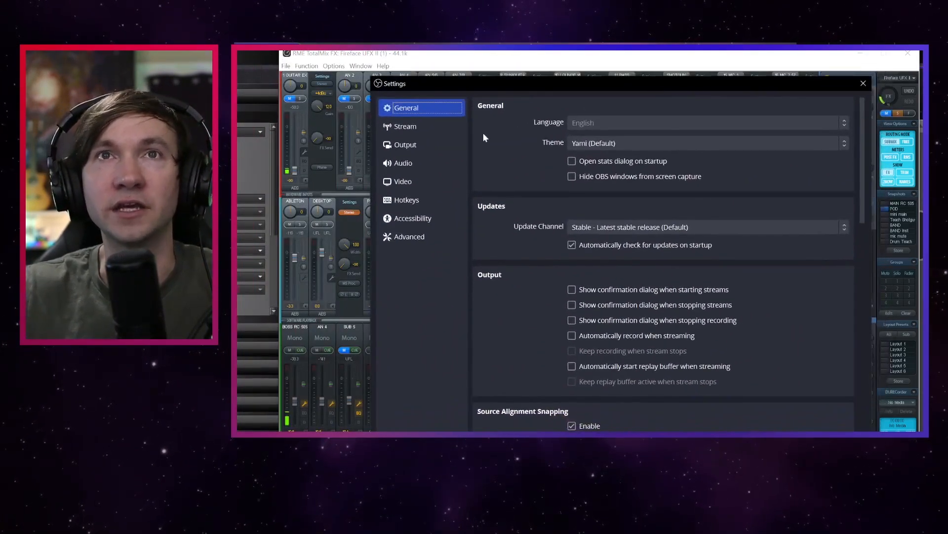
Step: Show OBS audio settings with the RME UFX II input as mic/auxiliary audio
{"action": "left_click", "coordinate": [404, 163]}
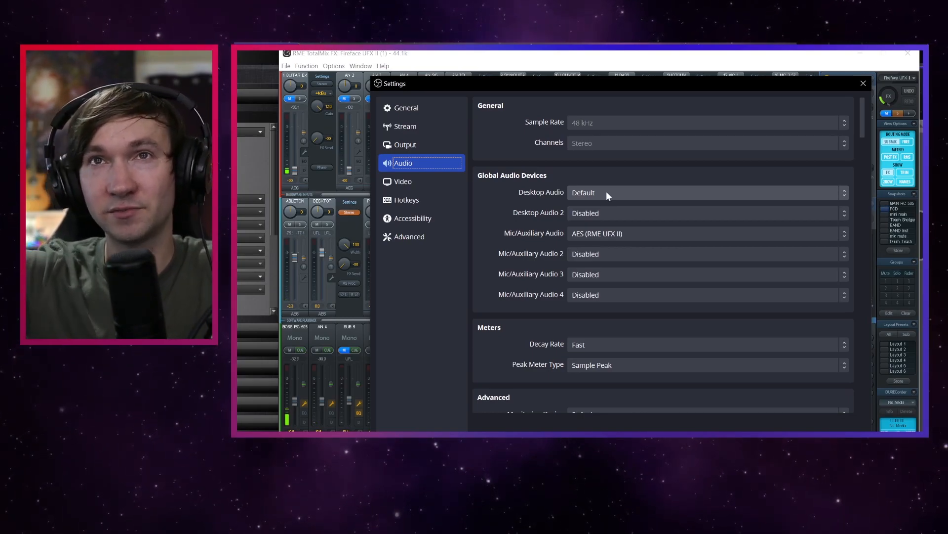
{"action": "mouse_move", "coordinate": [529, 243]}
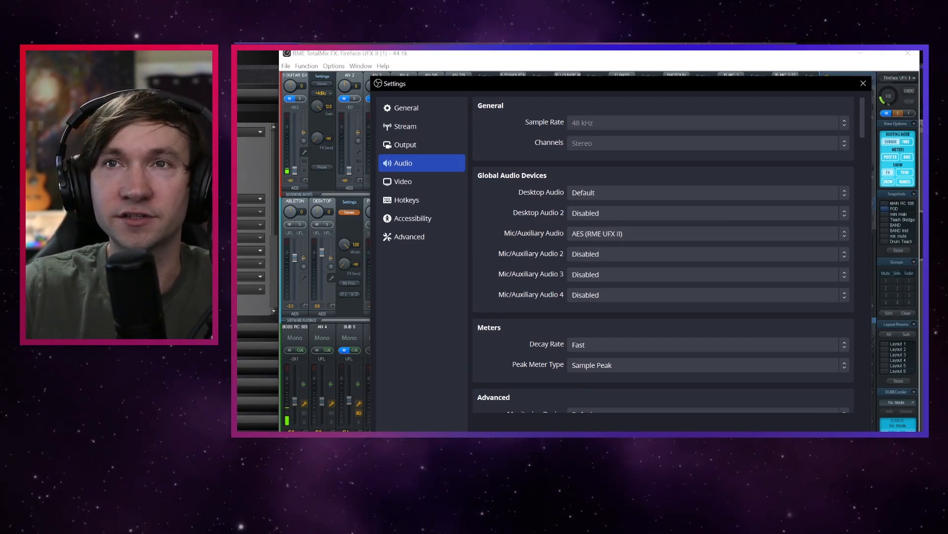
{"action": "left_click", "coordinate": [863, 83]}
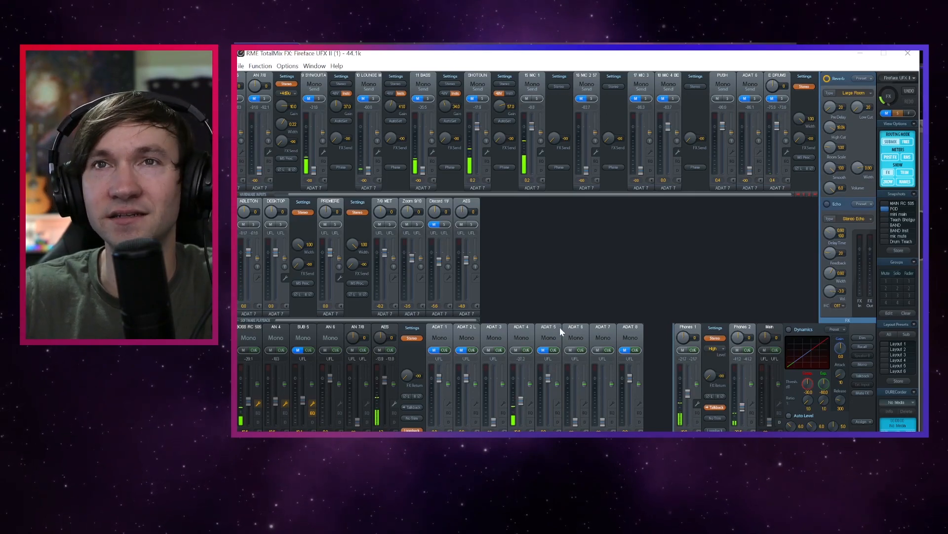
Step: Bring up the ADAT 6 output channel's layout and submix options in TotalMix
{"action": "right_click", "coordinate": [576, 338]}
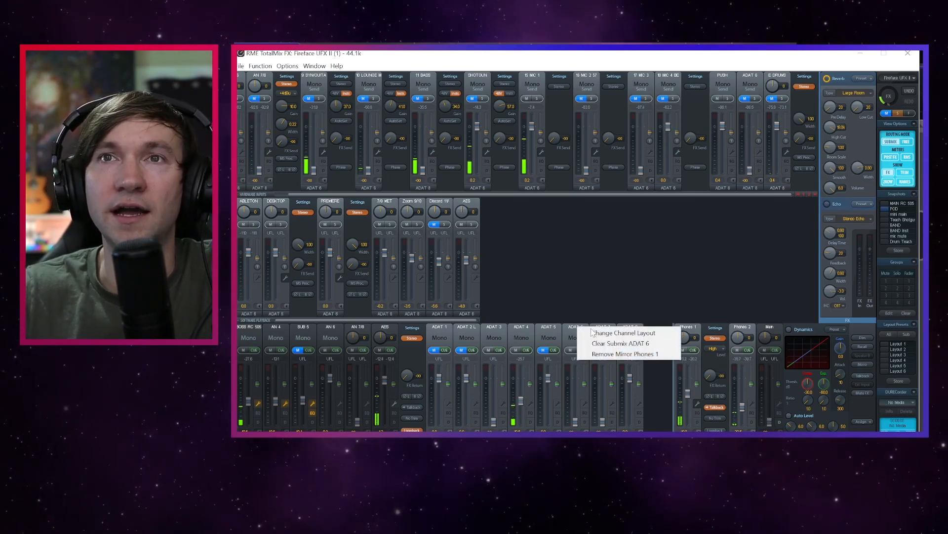